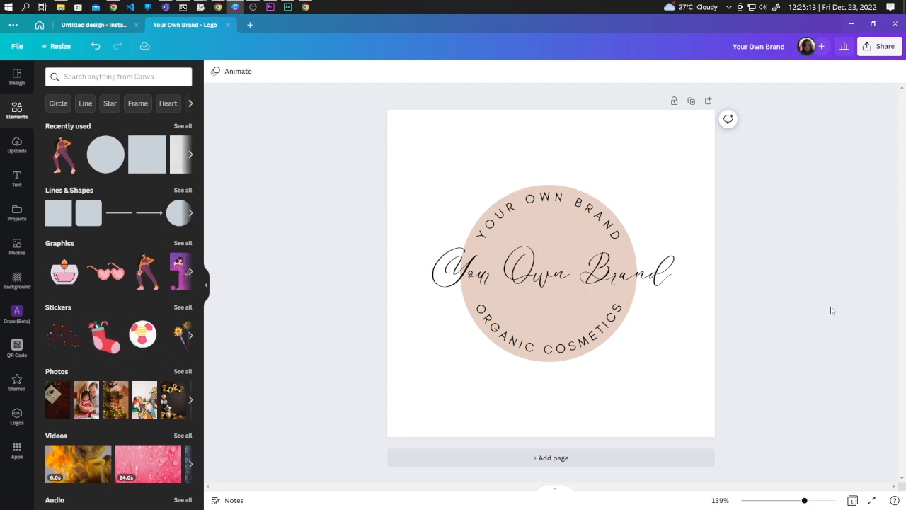
mouse_move(520, 180)
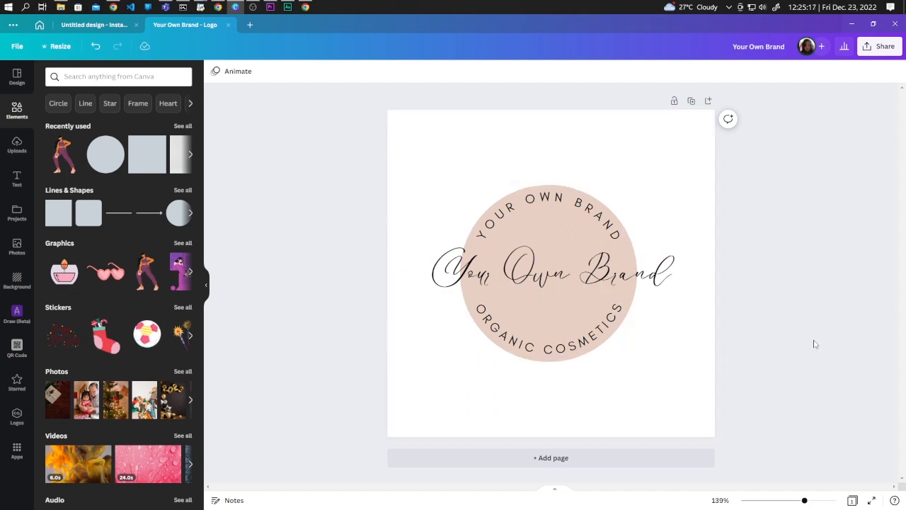
mouse_move(850, 220)
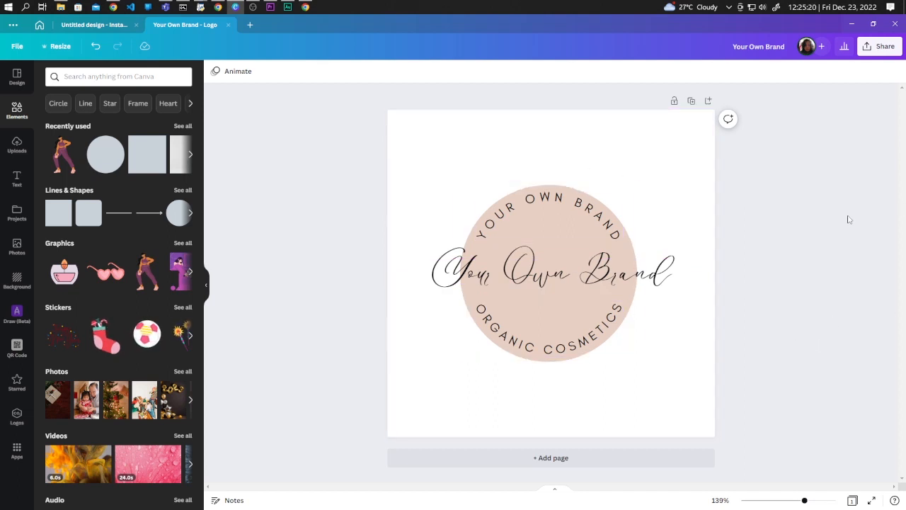
Download the logo as a transparent-background PNG and save it to Downloads
left_click(880, 46)
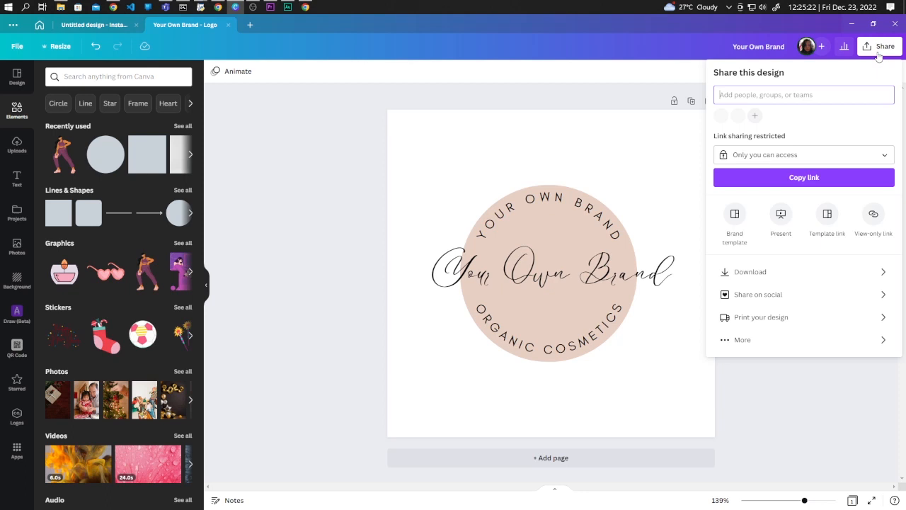
left_click(750, 272)
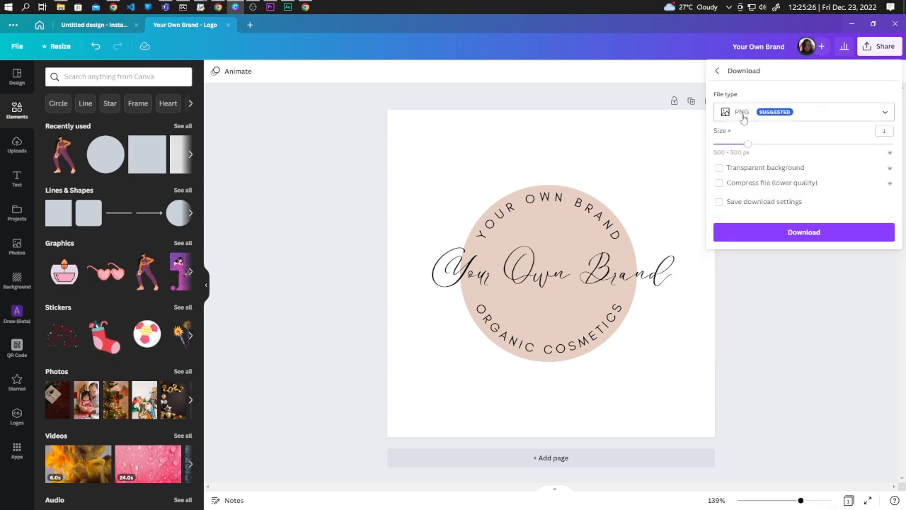
left_click(719, 167)
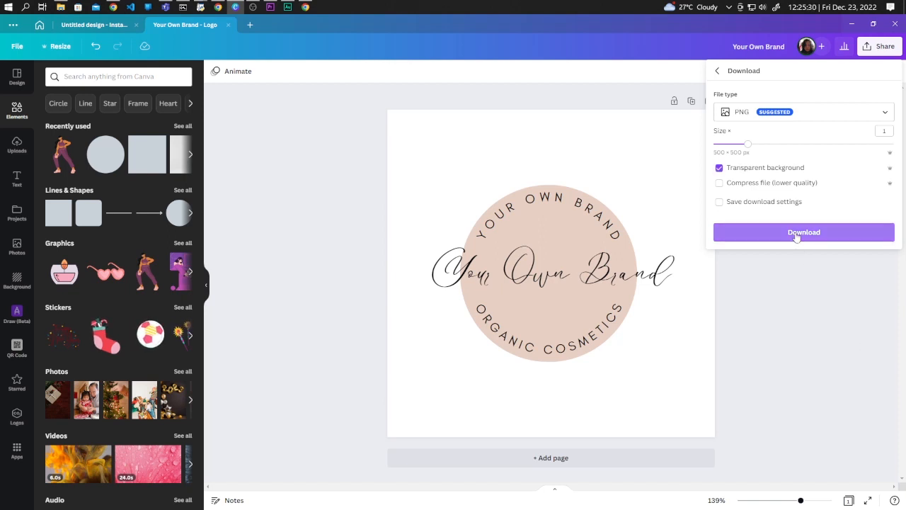
left_click(804, 232)
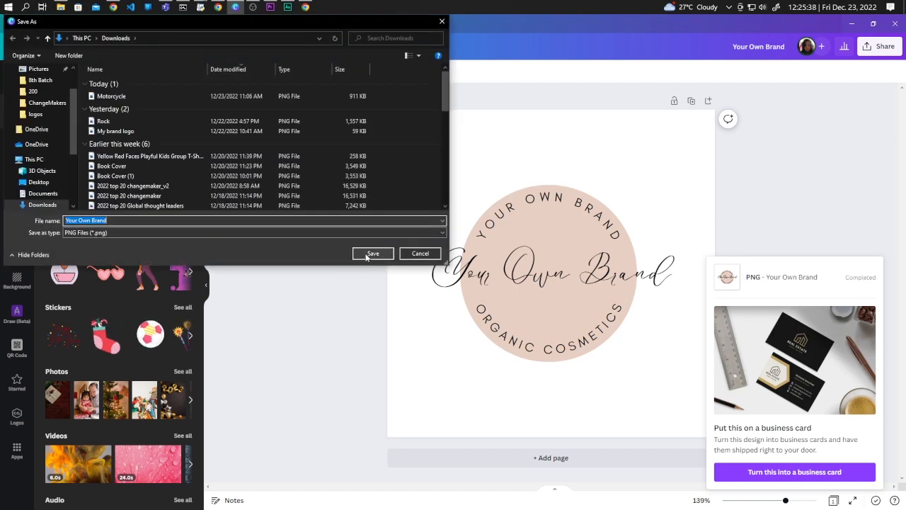
left_click(373, 253)
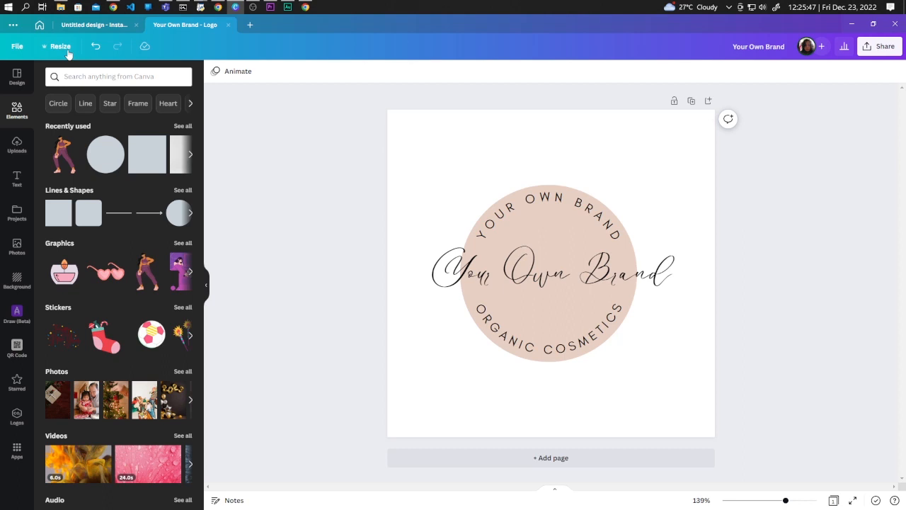
Search Elements photos for 'cosmetics' and add the white bottles photo to the Instagram post
left_click(94, 25)
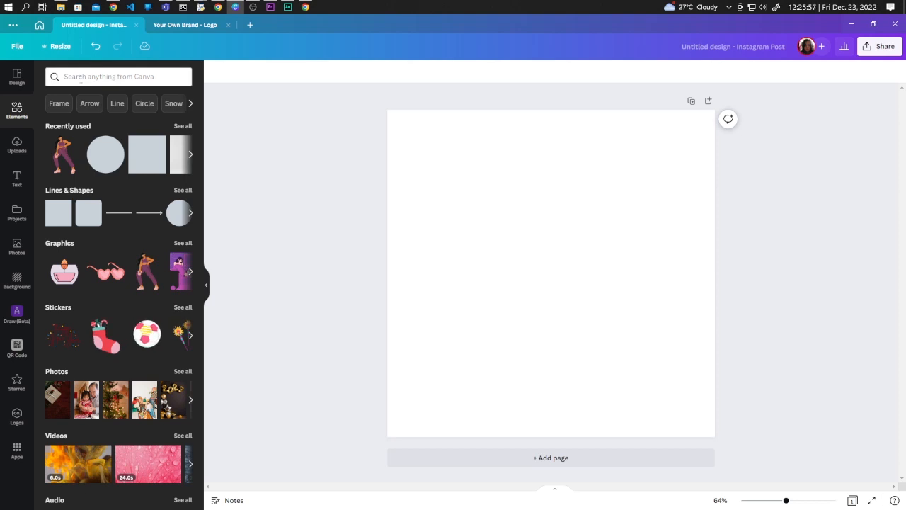
type("coms")
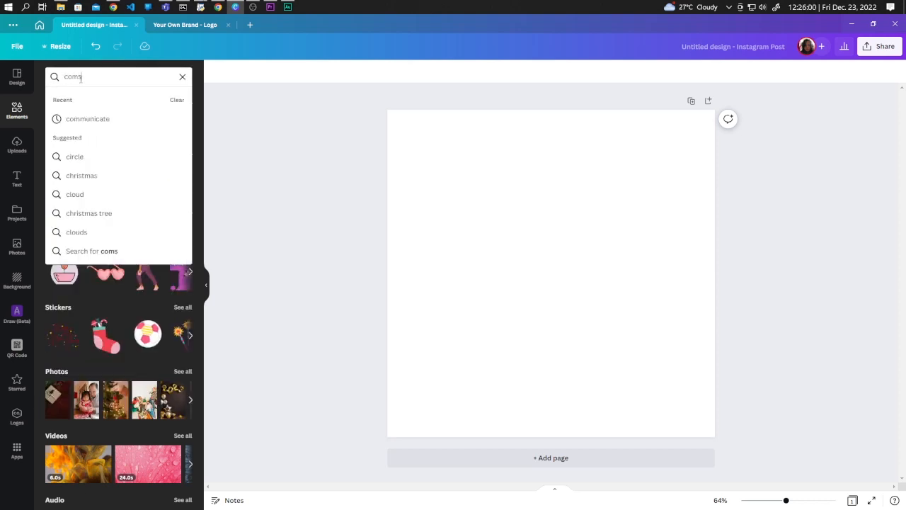
type("cosmetics")
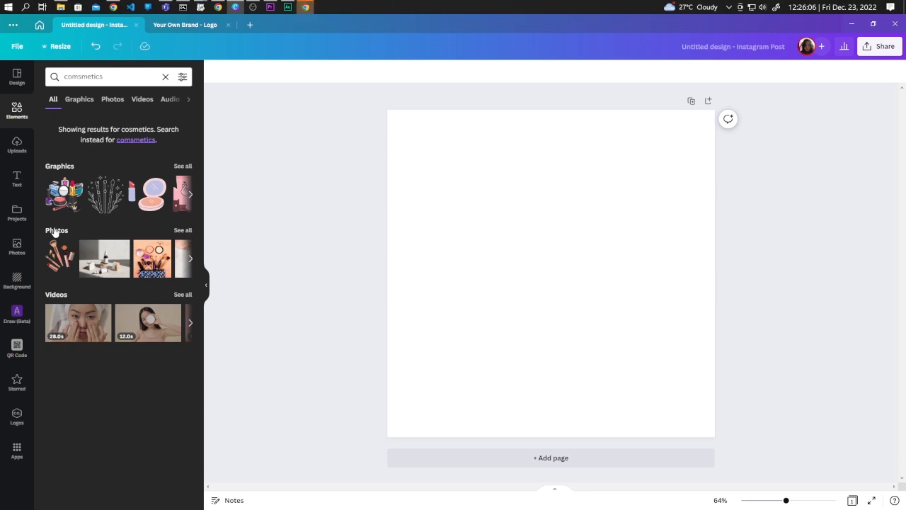
mouse_move(185, 237)
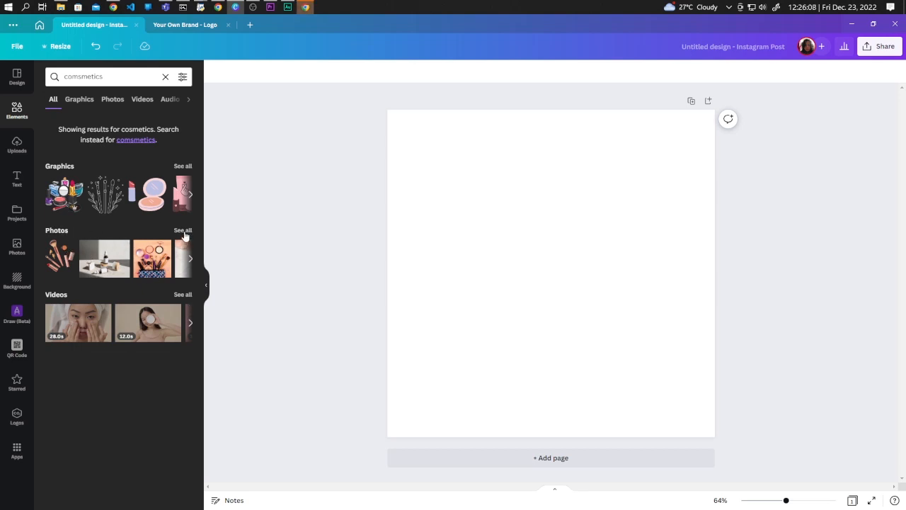
left_click(113, 99)
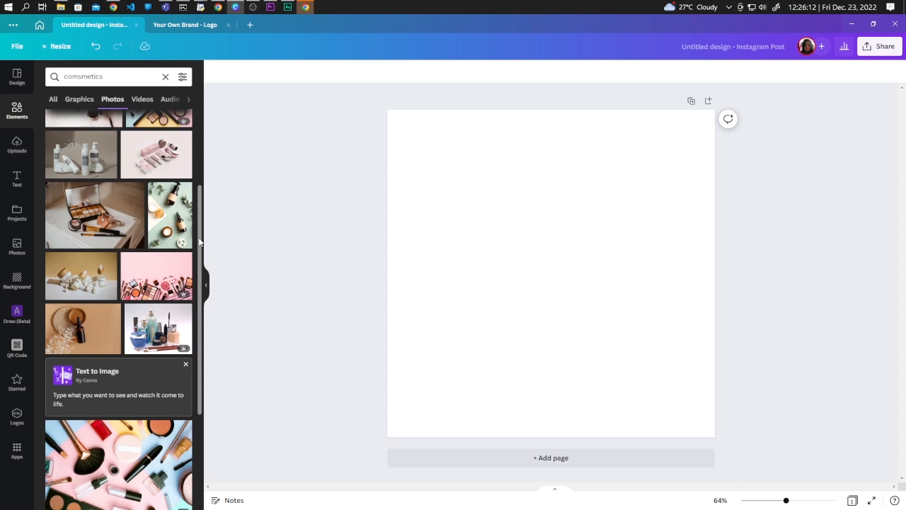
scroll("down", 3)
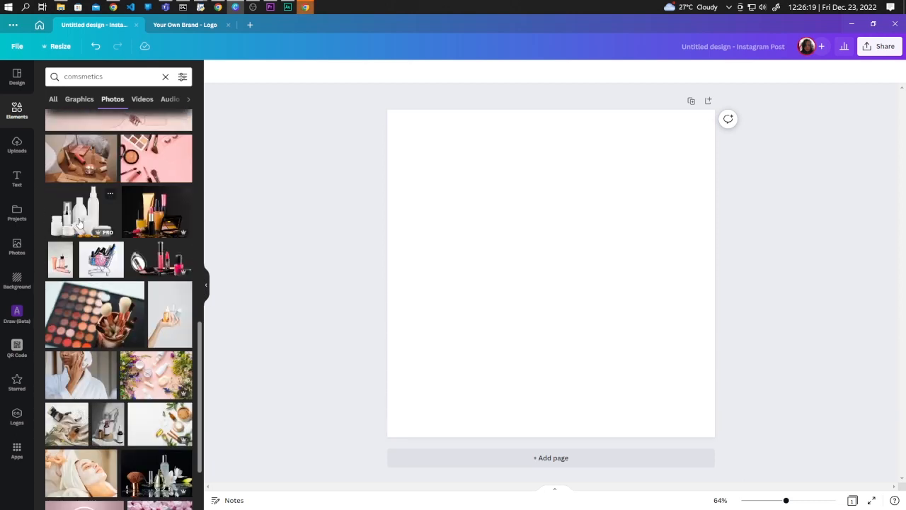
left_click(80, 211)
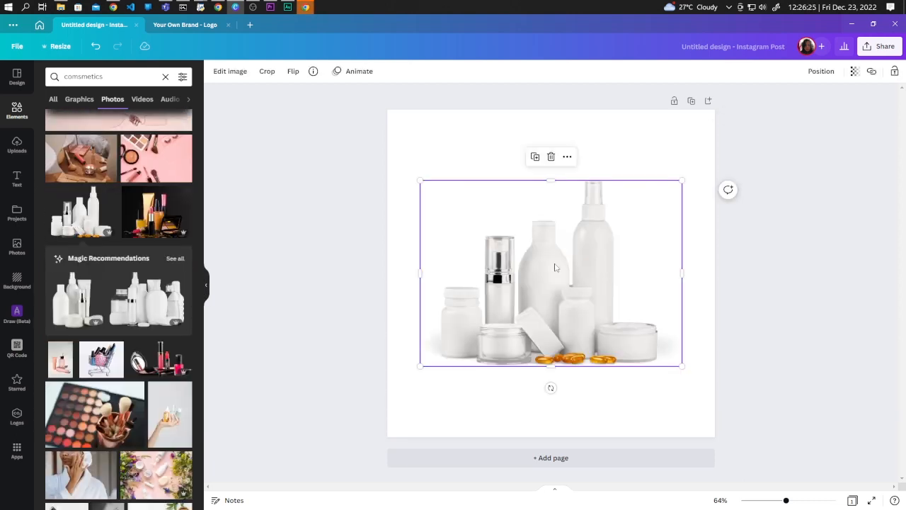
Move the bottles photo toward the bottom of the post
left_click_drag(555, 266, 556, 297)
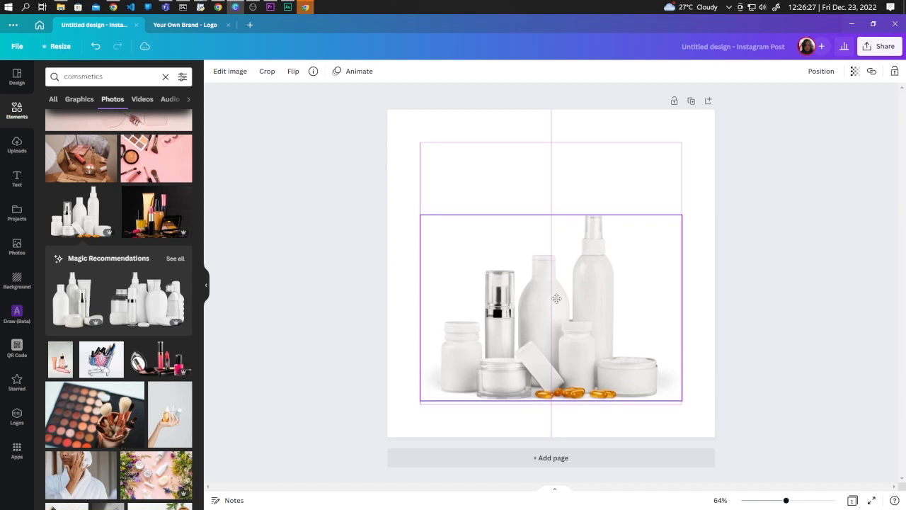
left_click(244, 247)
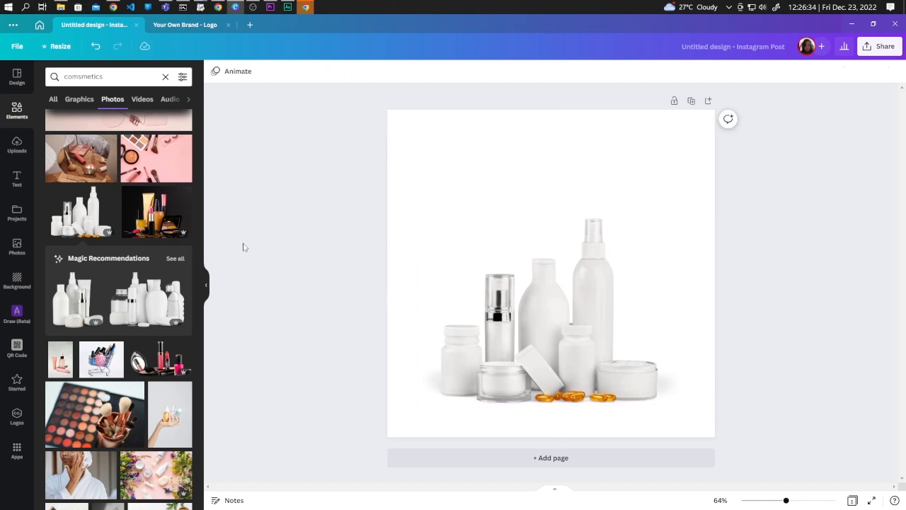
Upload the 'Your Own Brand' PNG from Downloads into Canva's uploads
left_click(17, 145)
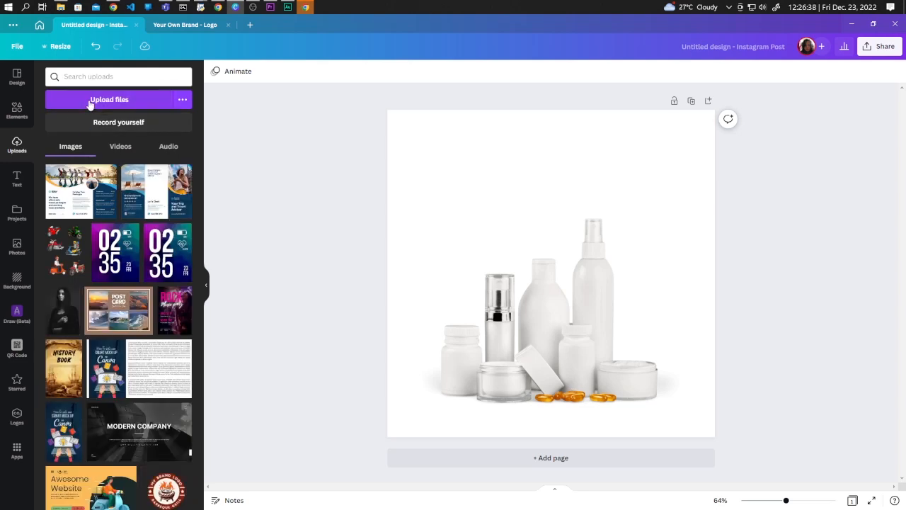
left_click(111, 99)
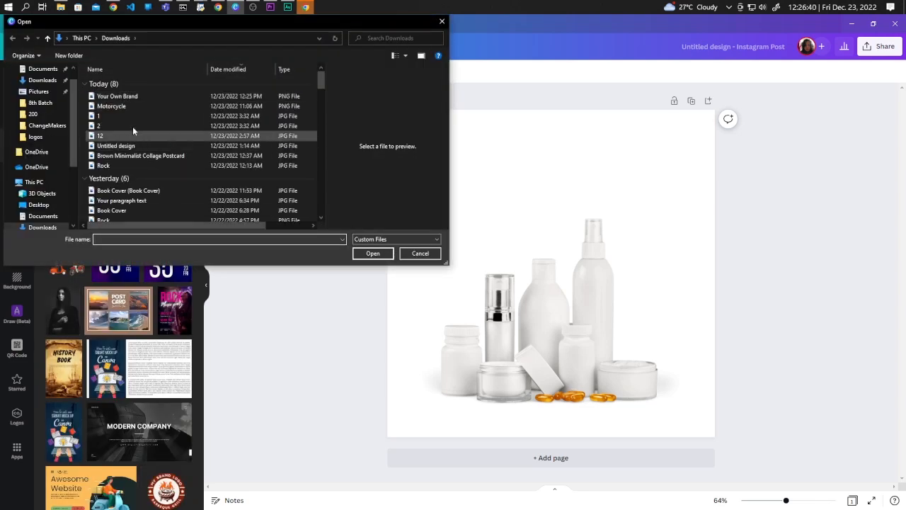
left_click(116, 96)
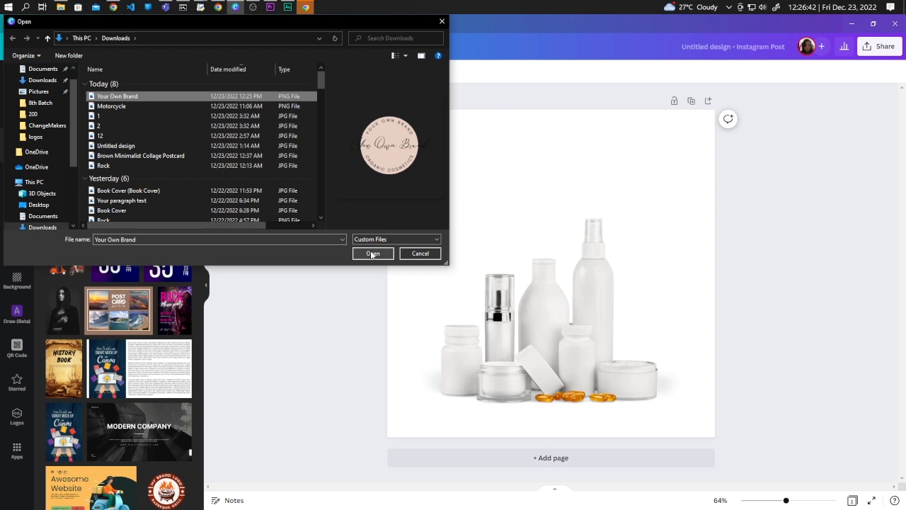
left_click(372, 254)
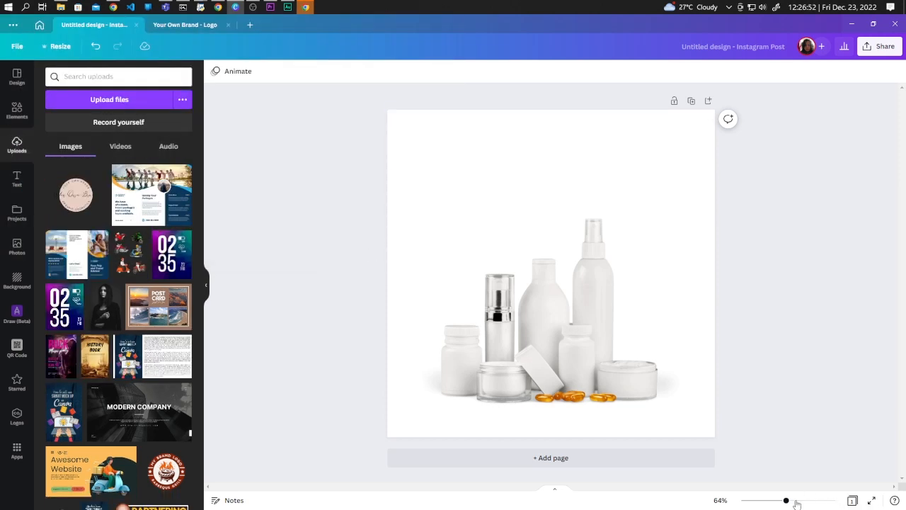
Add the uploaded logo to the post and shrink it to label size
left_click_drag(785, 500, 794, 500)
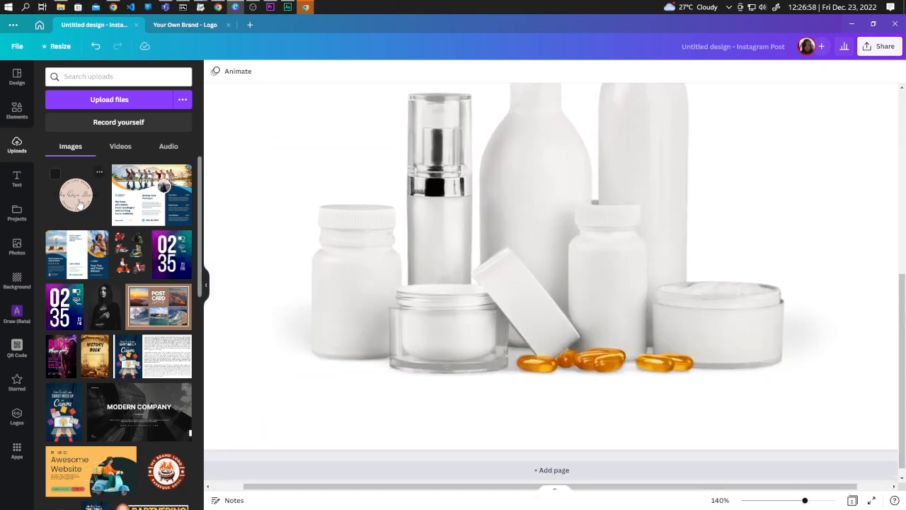
left_click(75, 195)
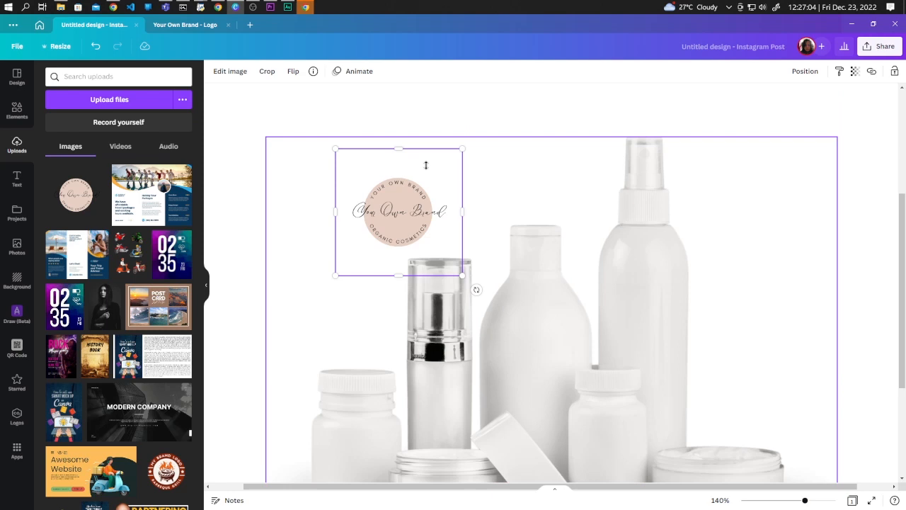
scroll("down", 3)
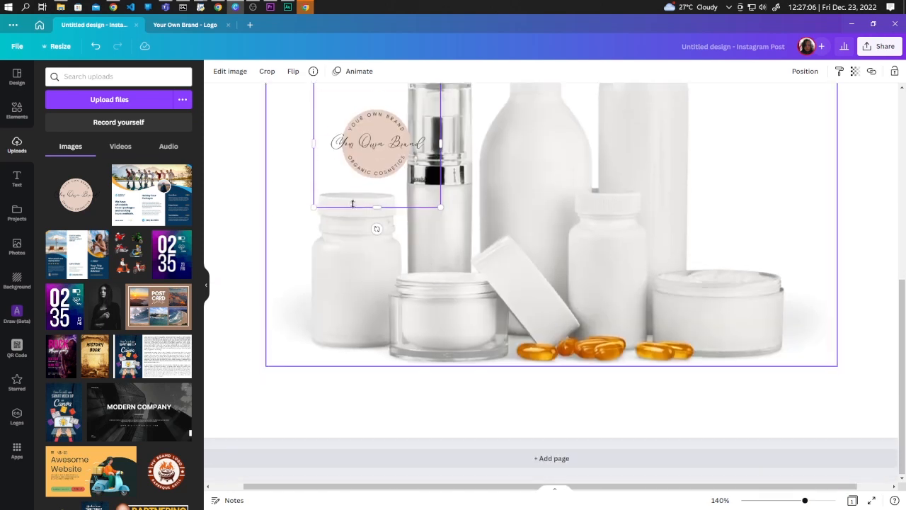
left_click_drag(375, 141, 354, 276)
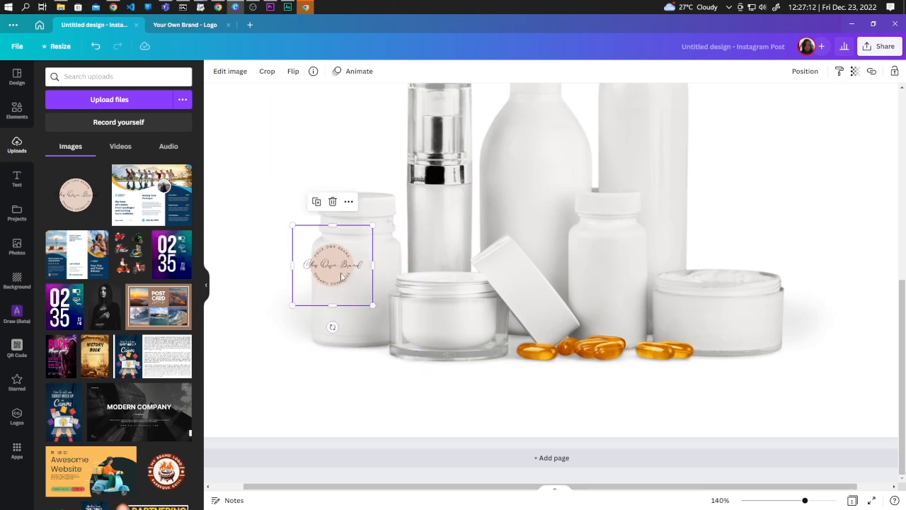
Place logo copies on the left pill bottle and a second bottle
left_click_drag(332, 267, 356, 284)
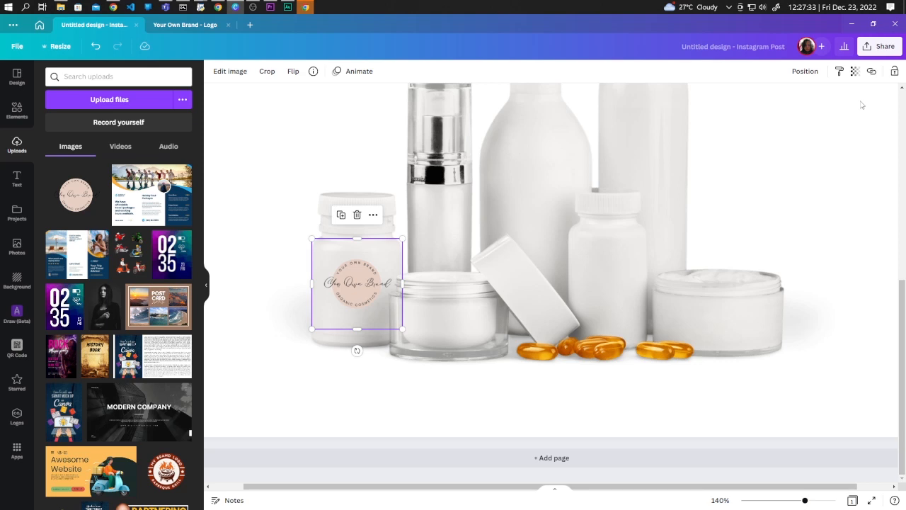
left_click_drag(356, 283, 367, 293)
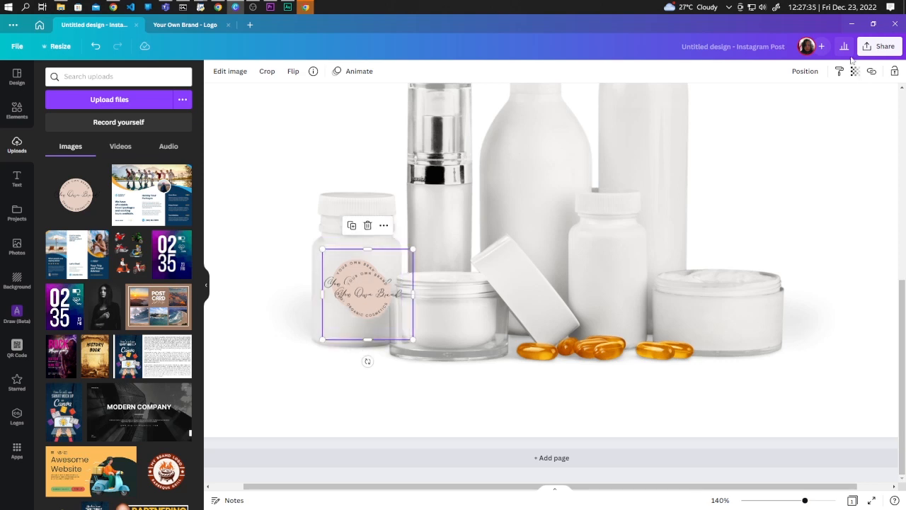
left_click_drag(367, 292, 447, 324)
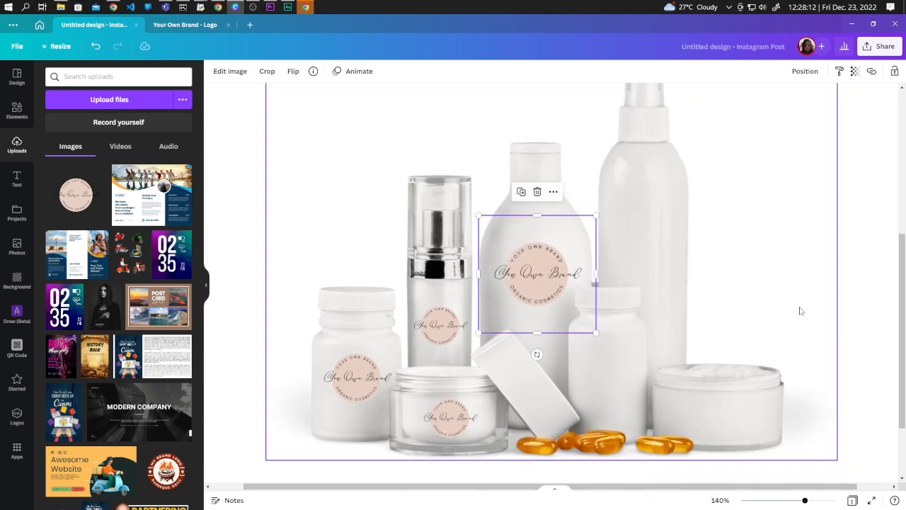
Label the small right bottle and the wide right jar with logo copies
left_click_drag(536, 274, 609, 363)
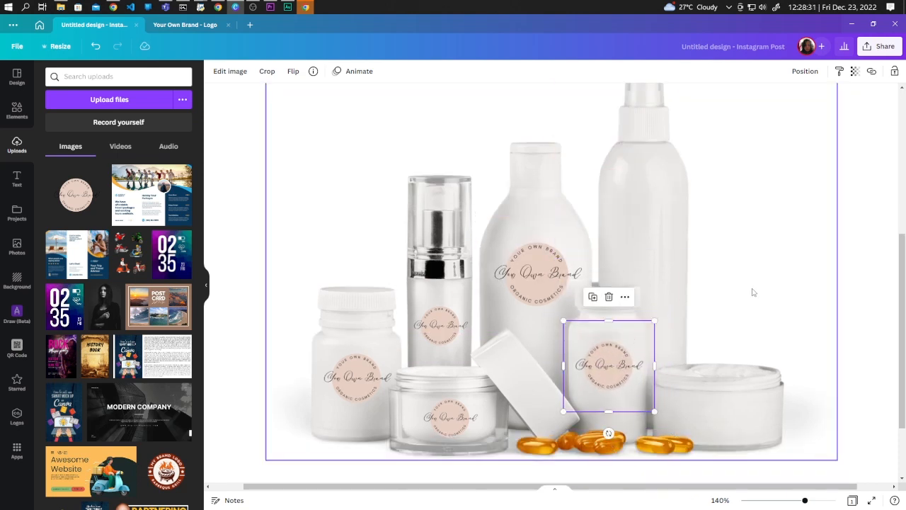
left_click_drag(609, 365, 648, 234)
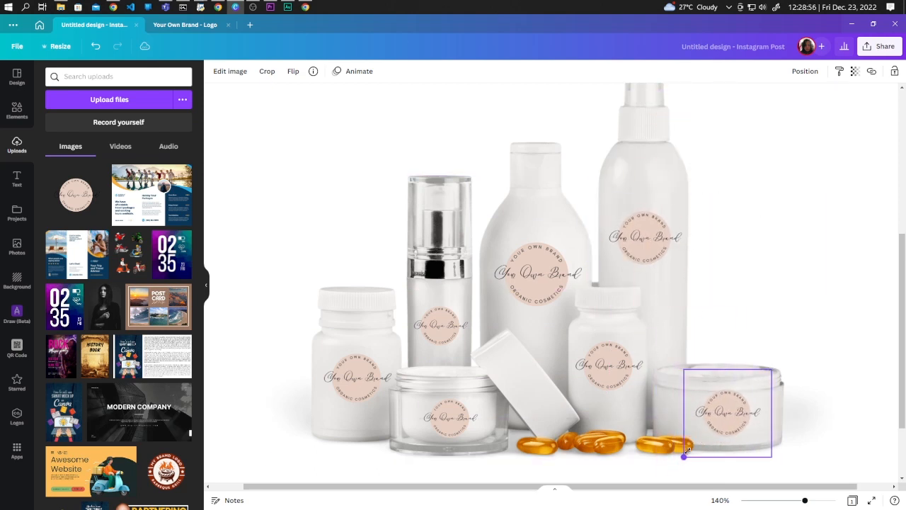
left_click(729, 414)
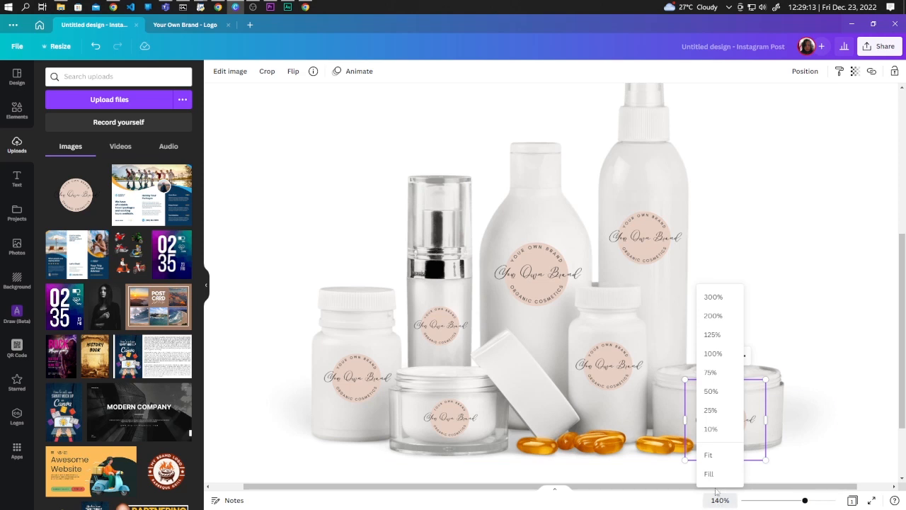
Fit the post in view and add a large logo above the bottles, then deselect
left_click(708, 454)
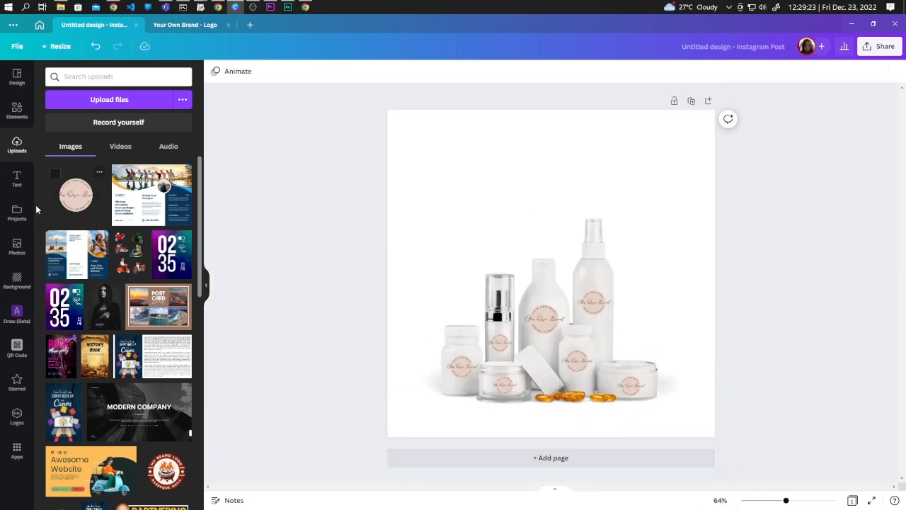
left_click(550, 275)
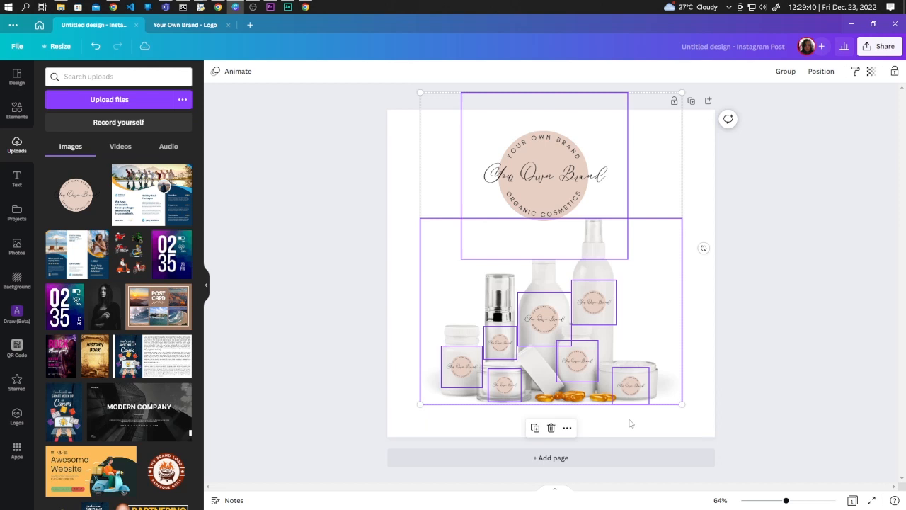
left_click(848, 310)
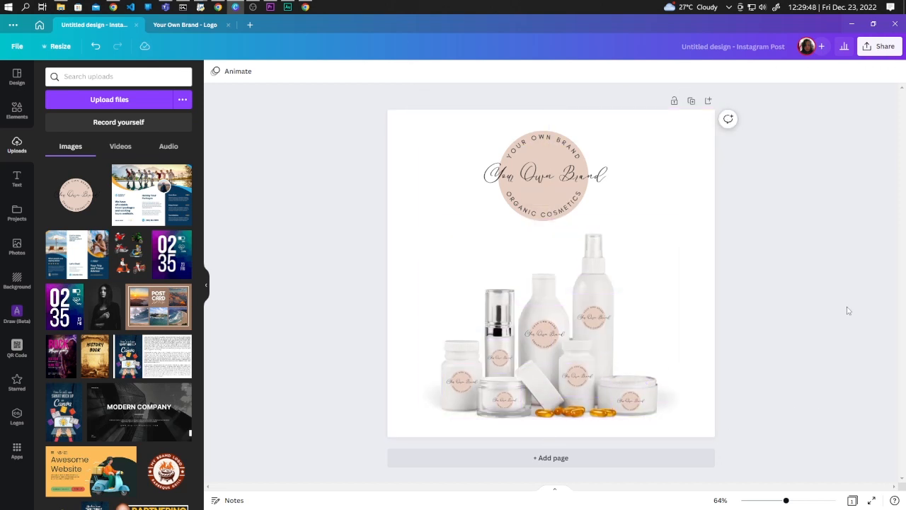